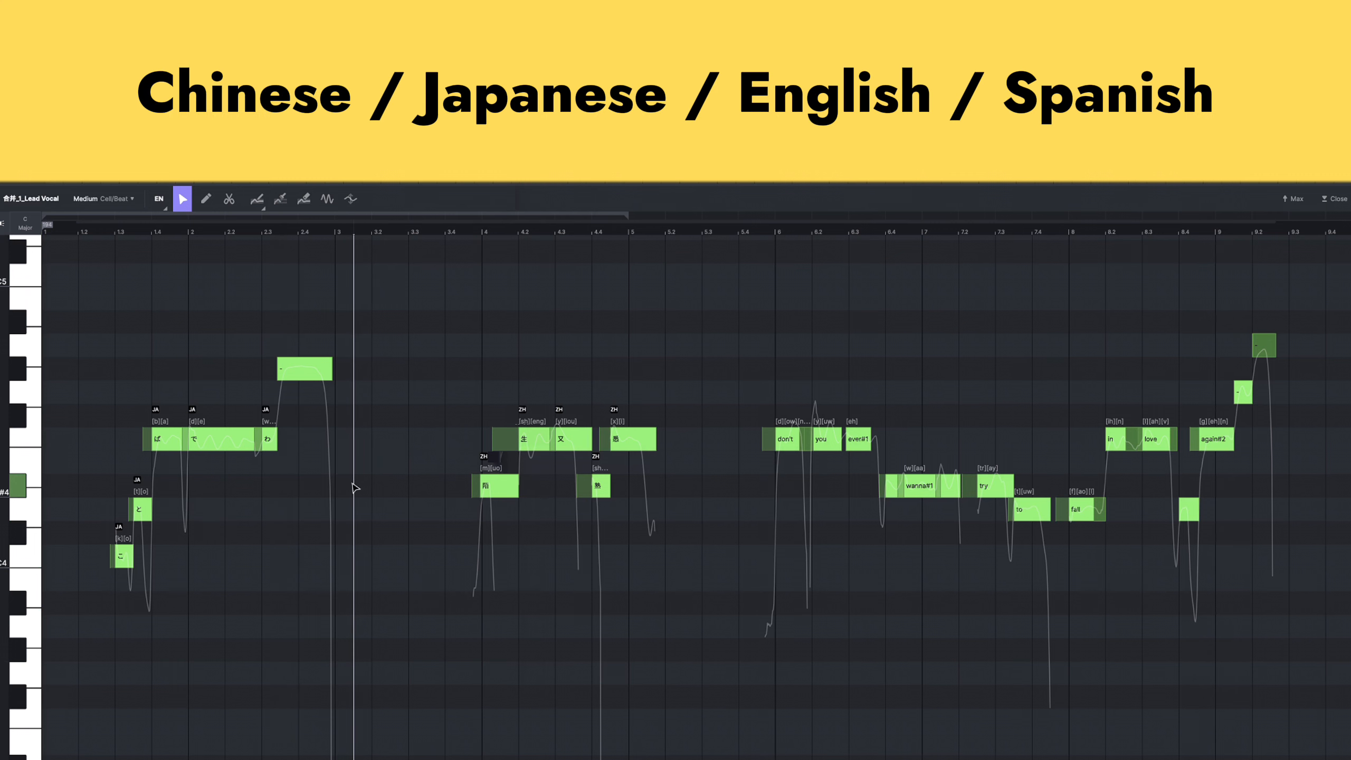
Set the selected placeholder notes' language to EN (English)
{"action": "left_click", "coordinate": [158, 199]}
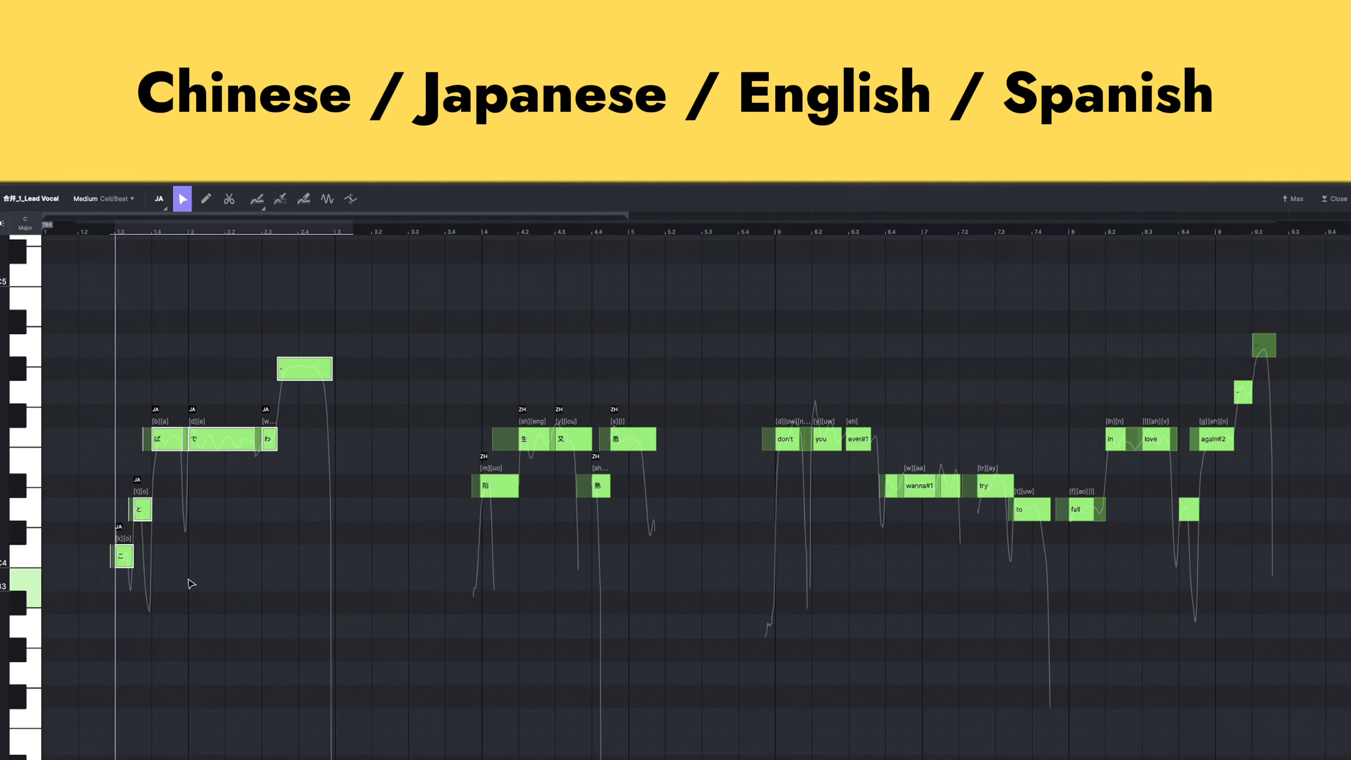
{"action": "left_click", "coordinate": [159, 198]}
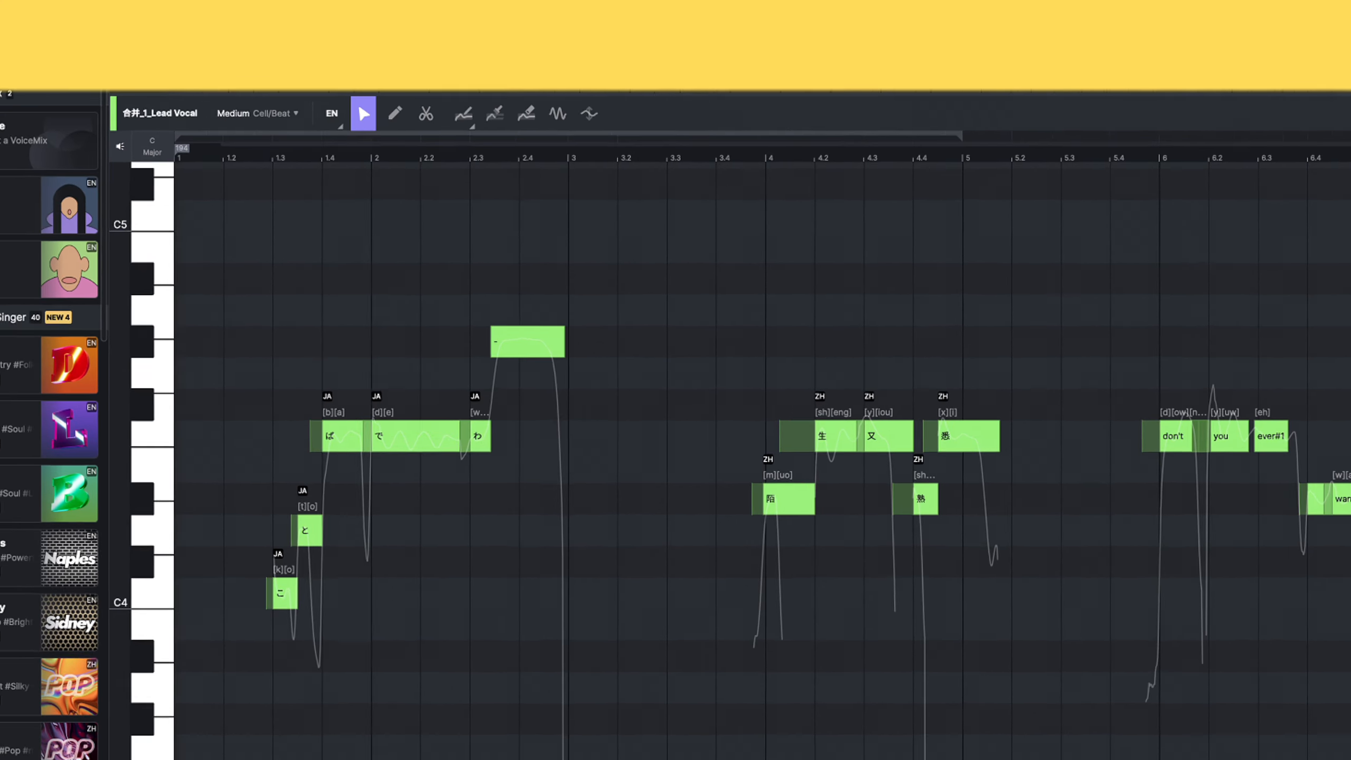
{"action": "left_click", "coordinate": [331, 113]}
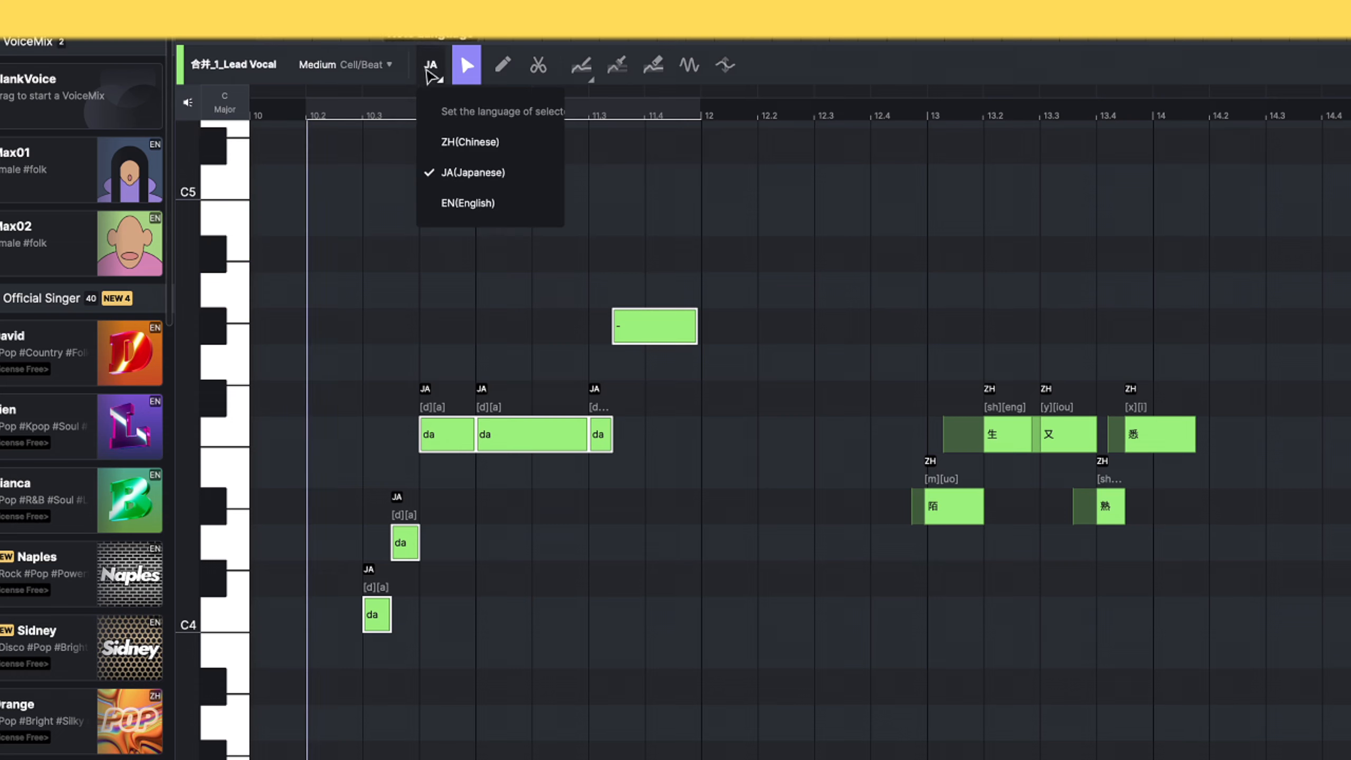
{"action": "left_click", "coordinate": [468, 204]}
{"action": "type", "text": "par"}
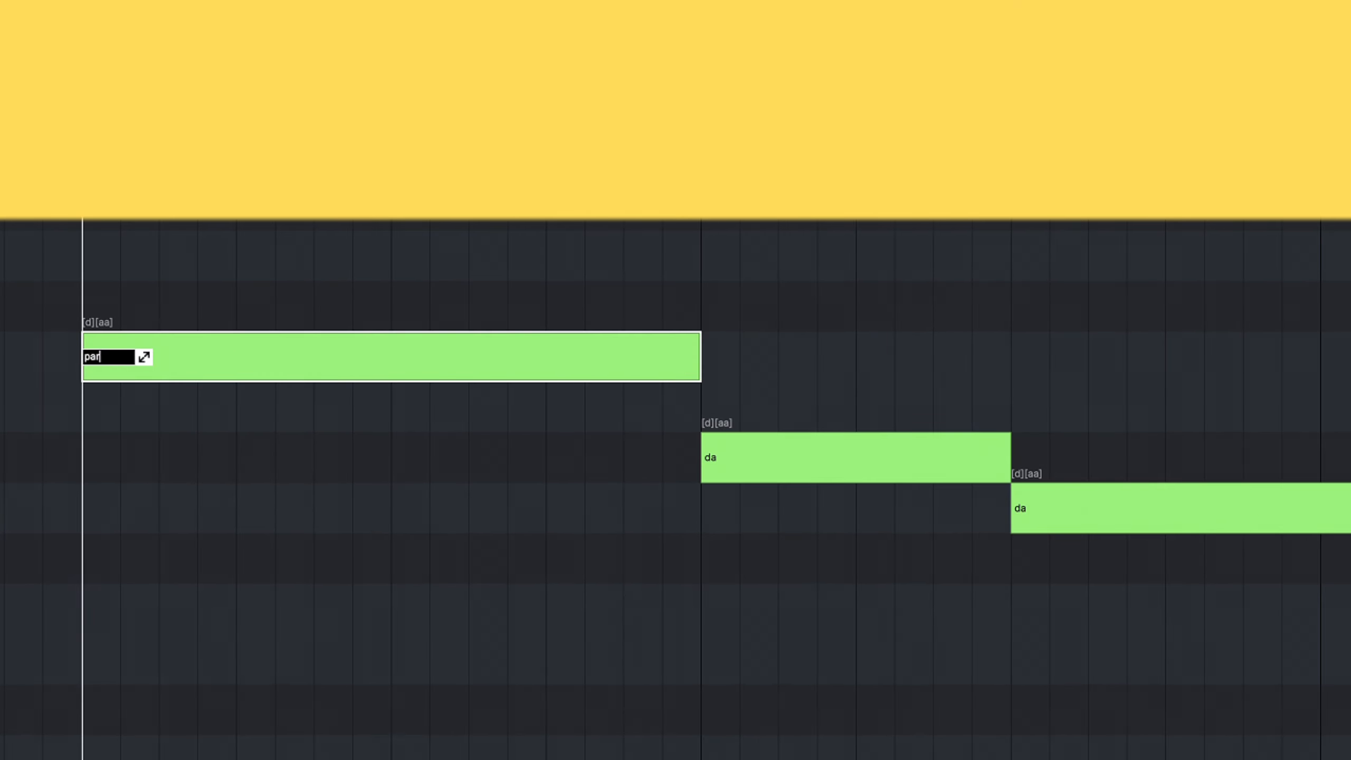
{"action": "type", "text": "adise"}
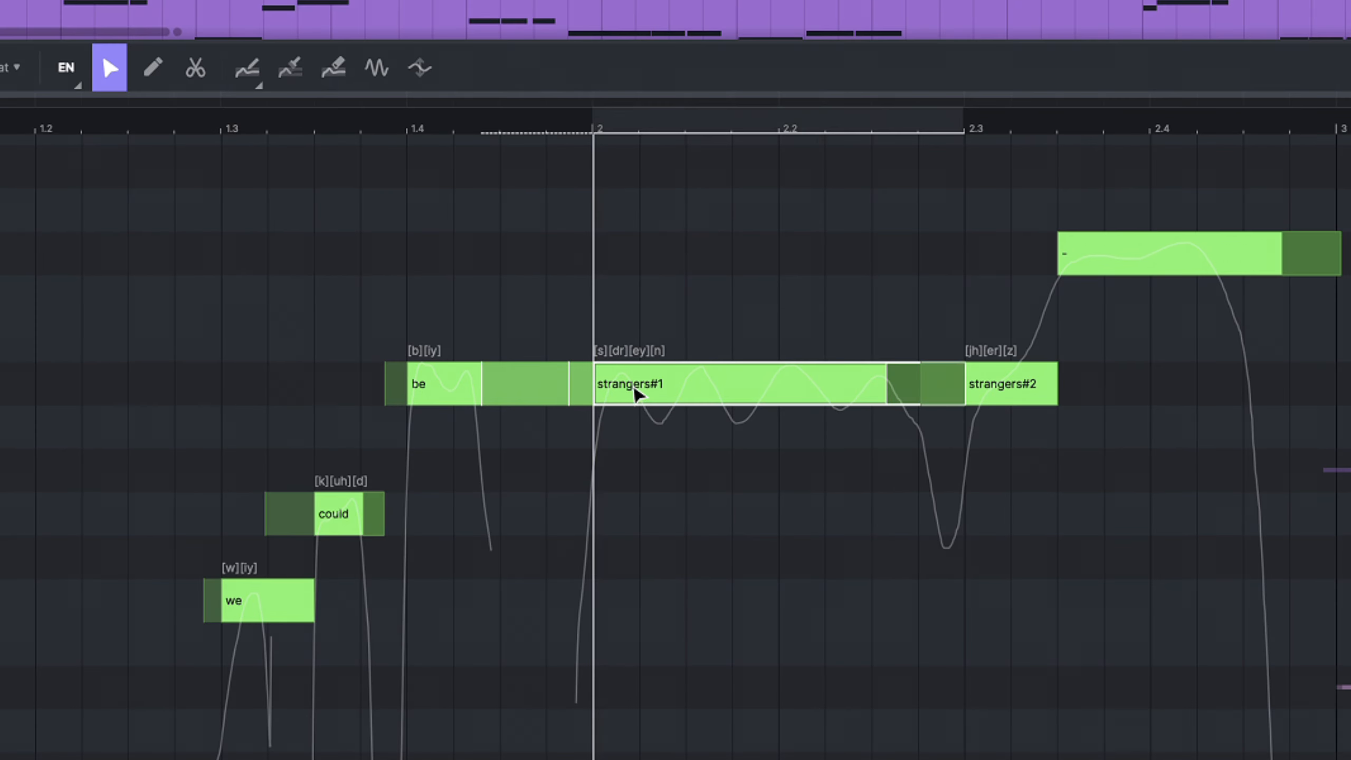
Cancel the single-note popup and apply new lyrics to the whole phrase via Edit Lyrics
{"action": "double_click", "coordinate": [629, 384]}
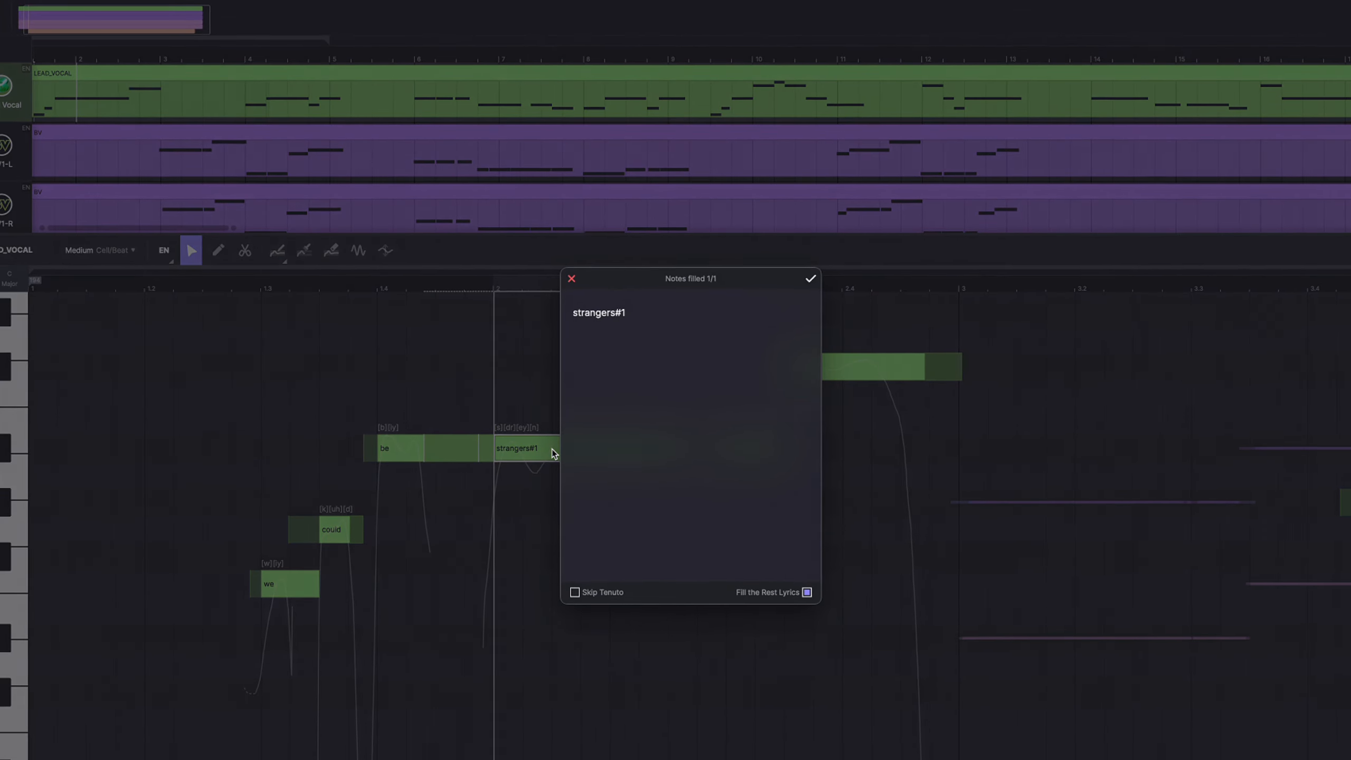
{"action": "mouse_move", "coordinate": [571, 281]}
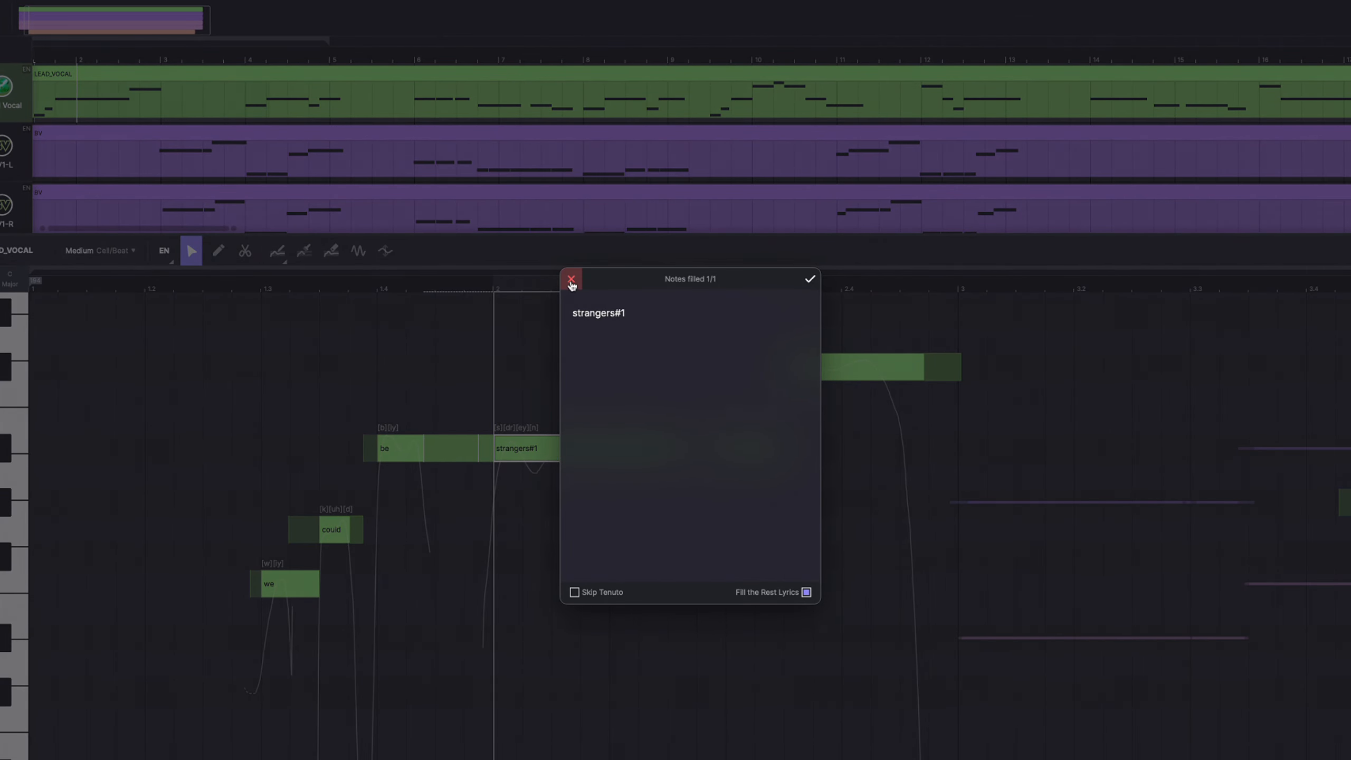
{"action": "left_click", "coordinate": [571, 279]}
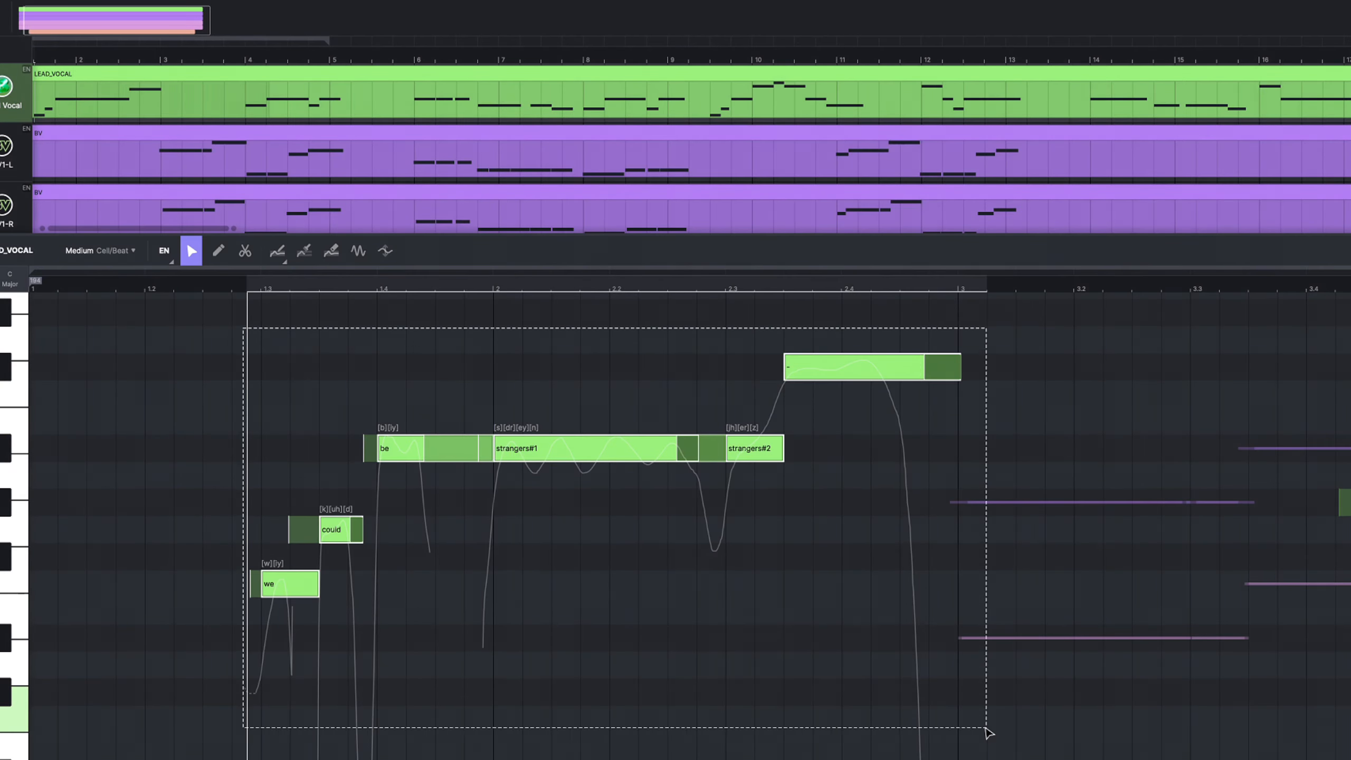
{"action": "key", "text": "ctrl+e"}
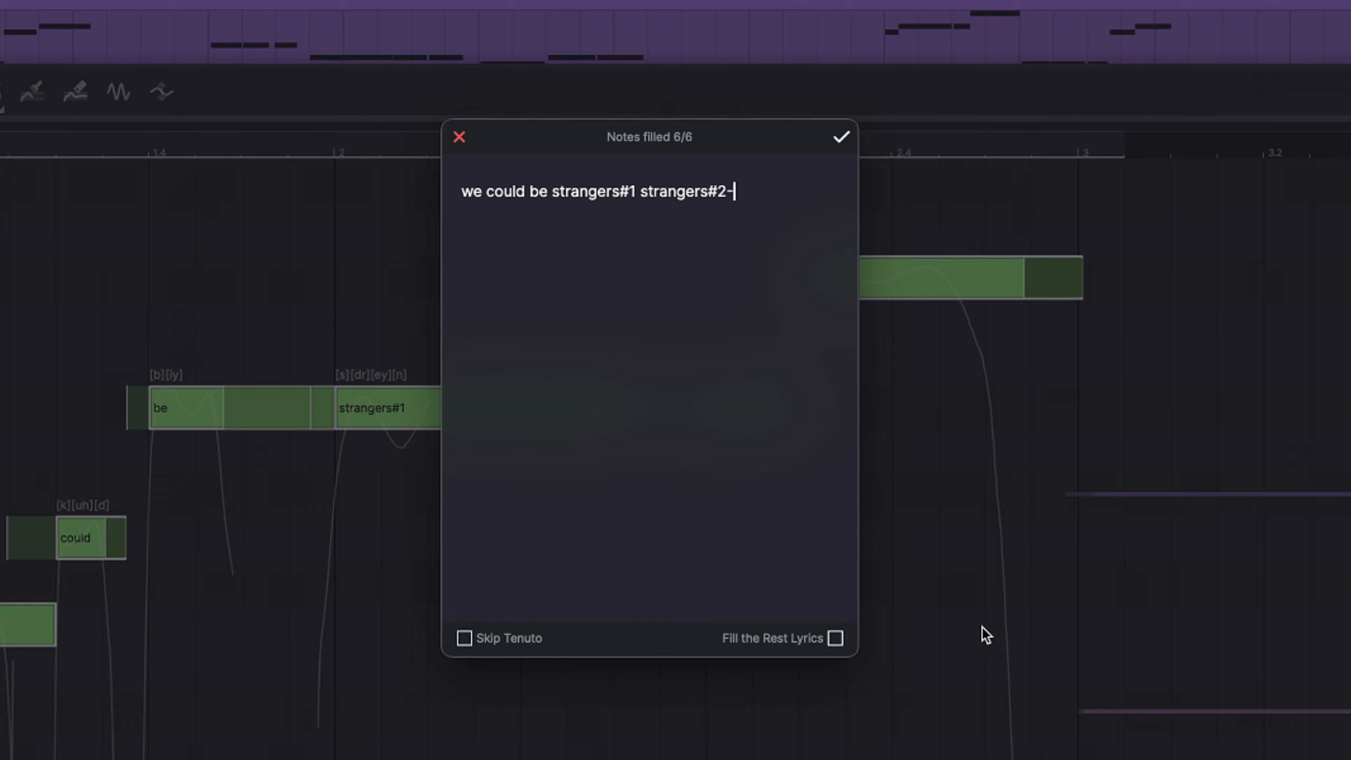
{"action": "left_click", "coordinate": [841, 136]}
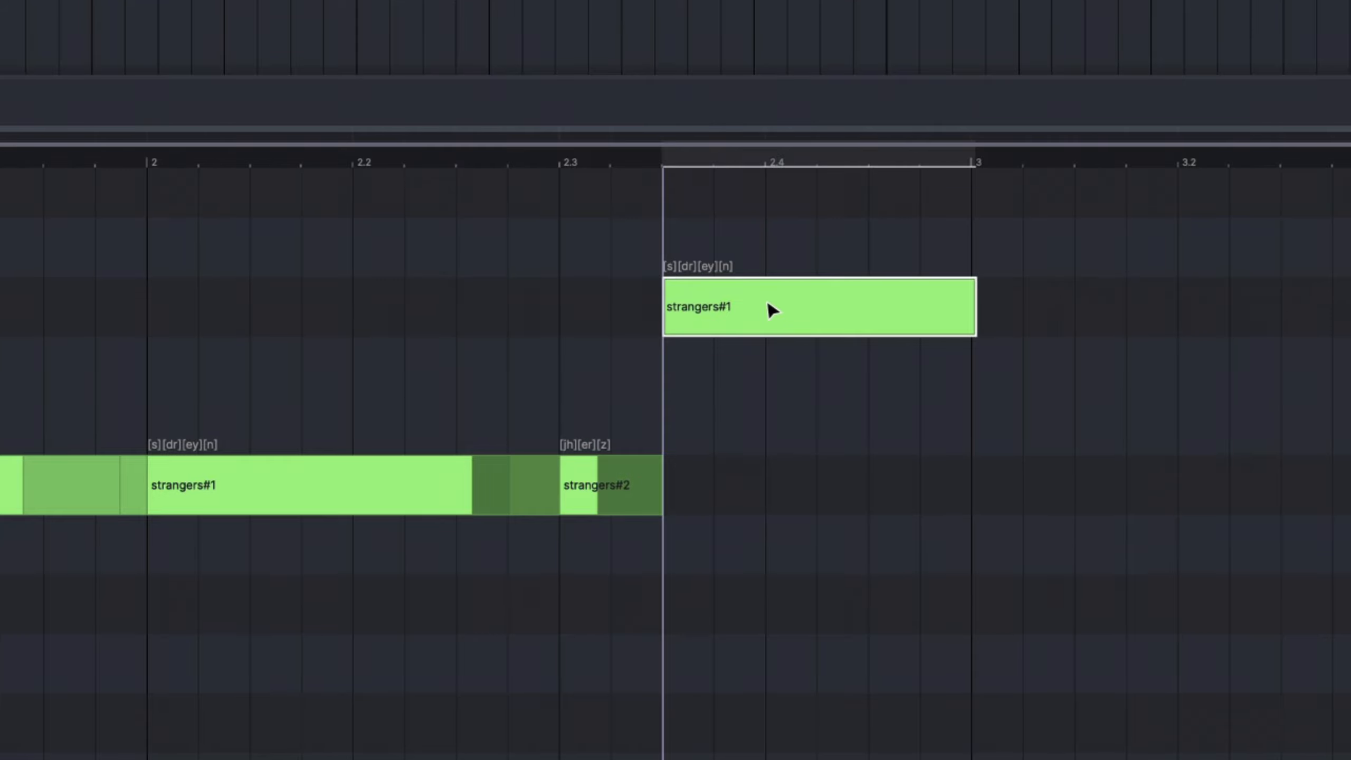
Move Lyrics Backward on the selected notes from the context menu
{"action": "right_click", "coordinate": [770, 313]}
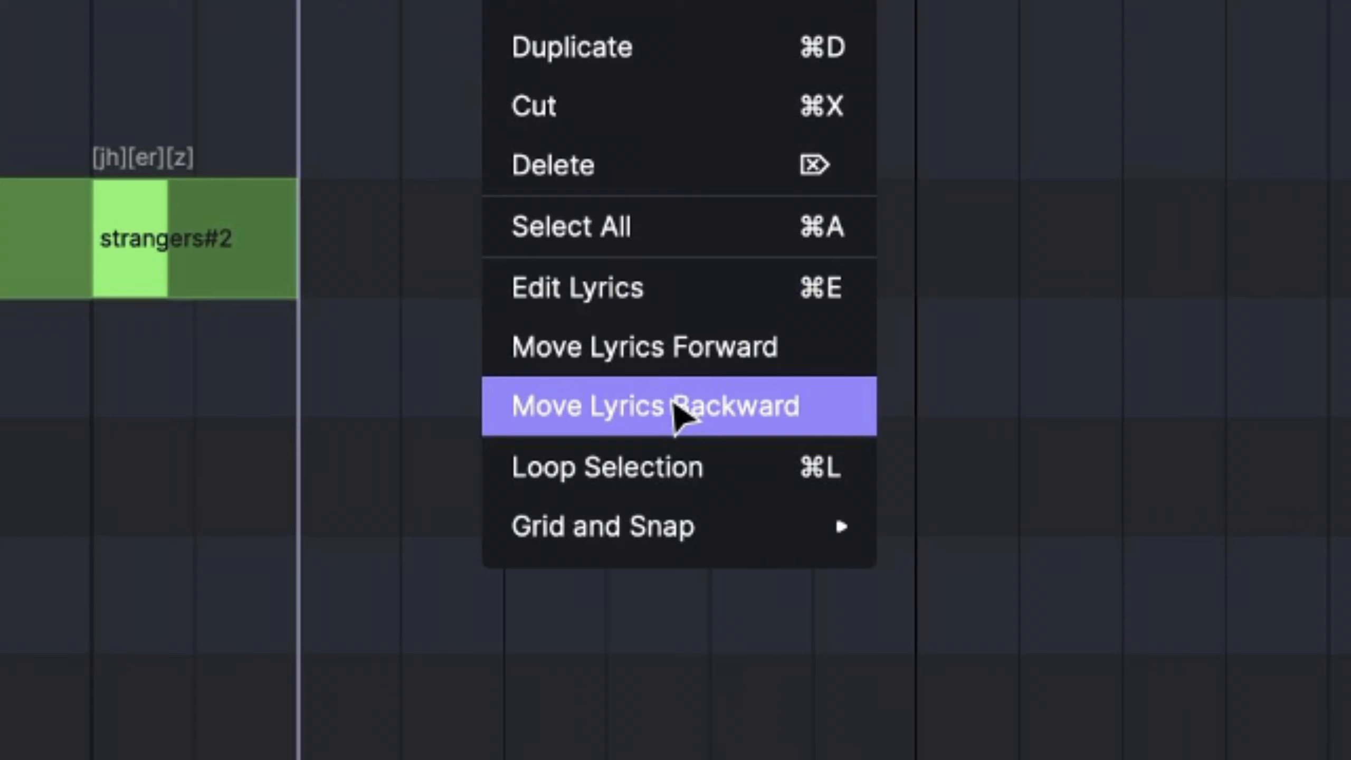
{"action": "left_click", "coordinate": [658, 406]}
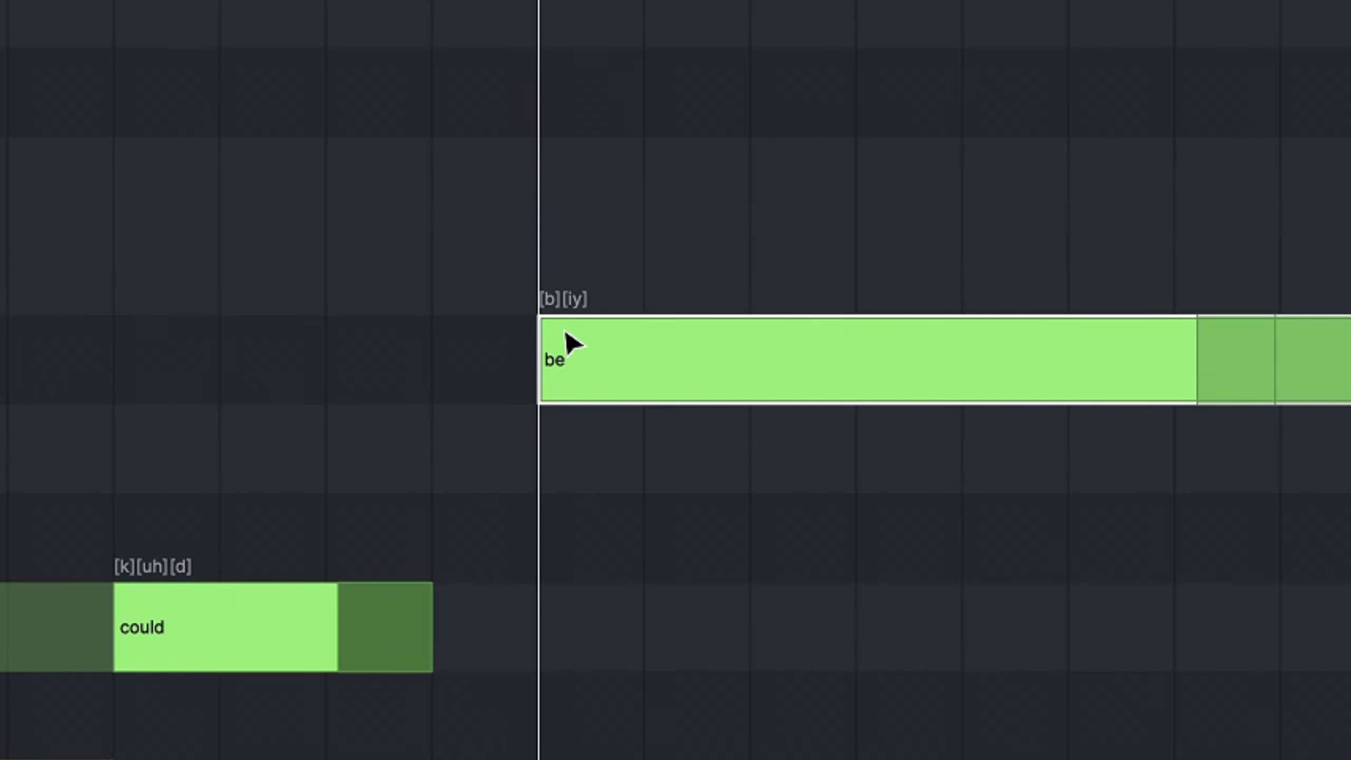
{"action": "mouse_move", "coordinate": [630, 323]}
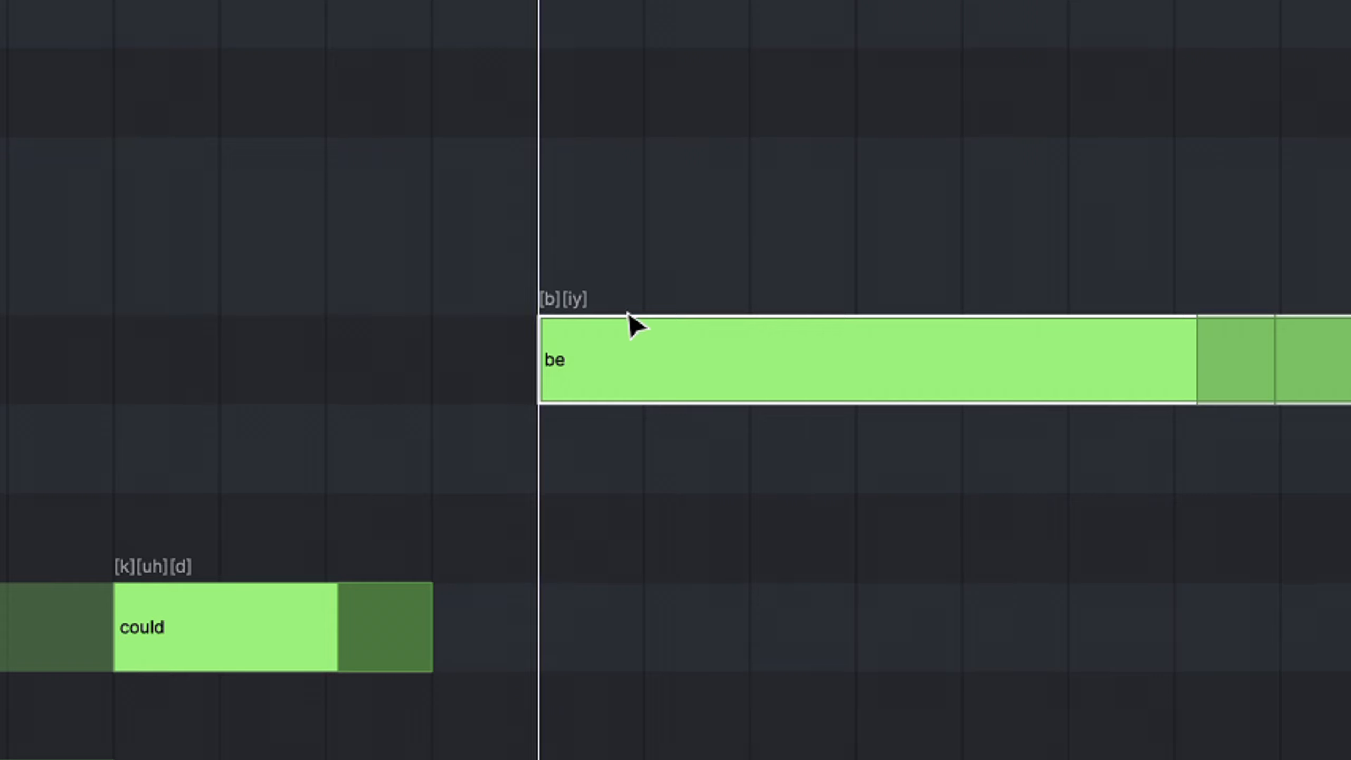
Replace the 'be' note's vowel phoneme iy with ey, removing the extra repeats
{"action": "double_click", "coordinate": [564, 300]}
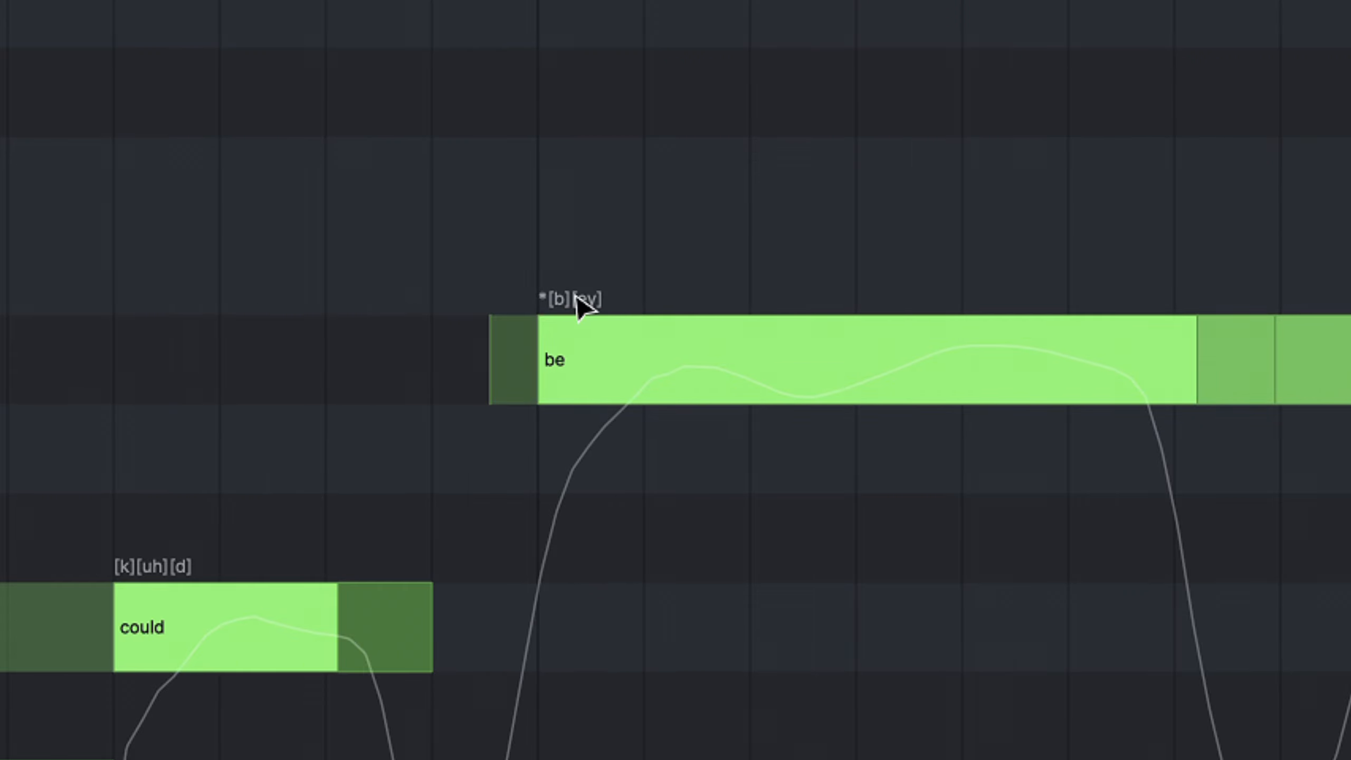
{"action": "double_click", "coordinate": [567, 299]}
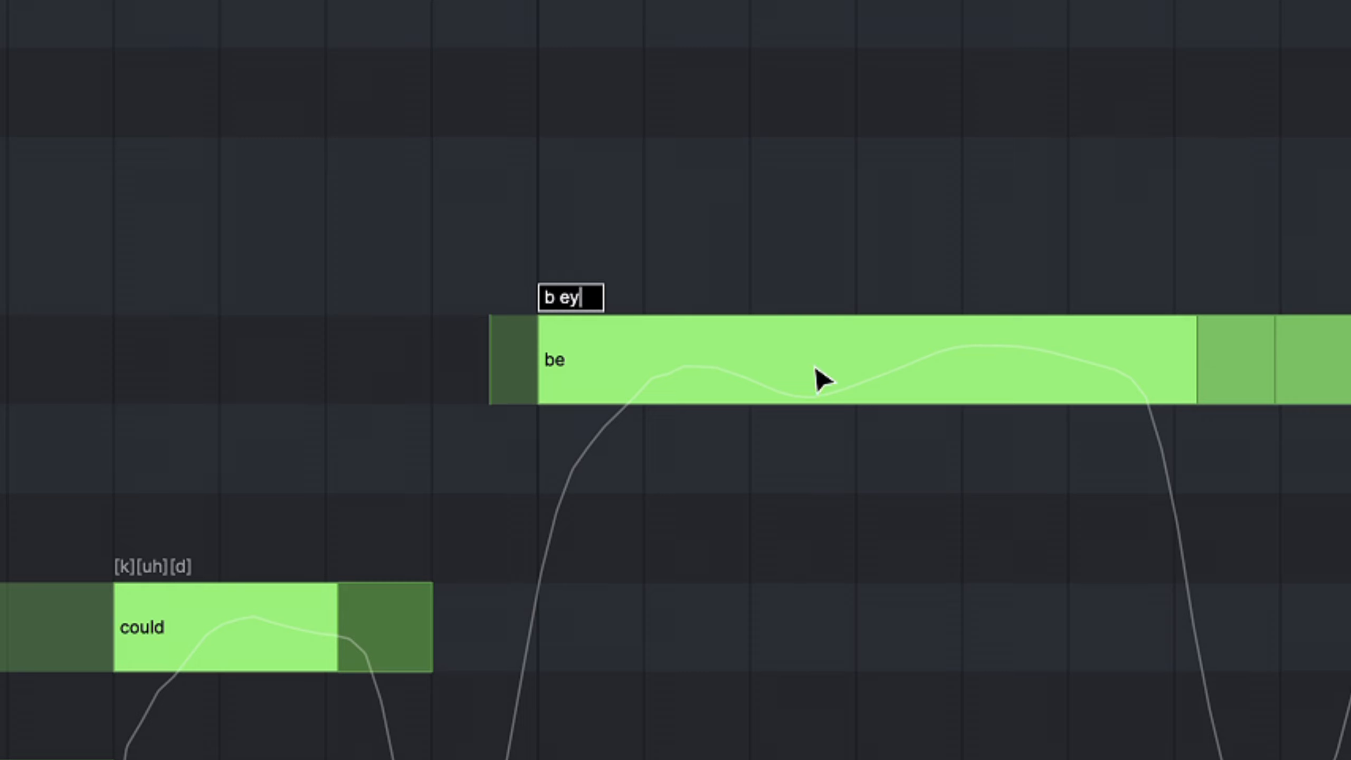
{"action": "key", "text": "BackSpace"}
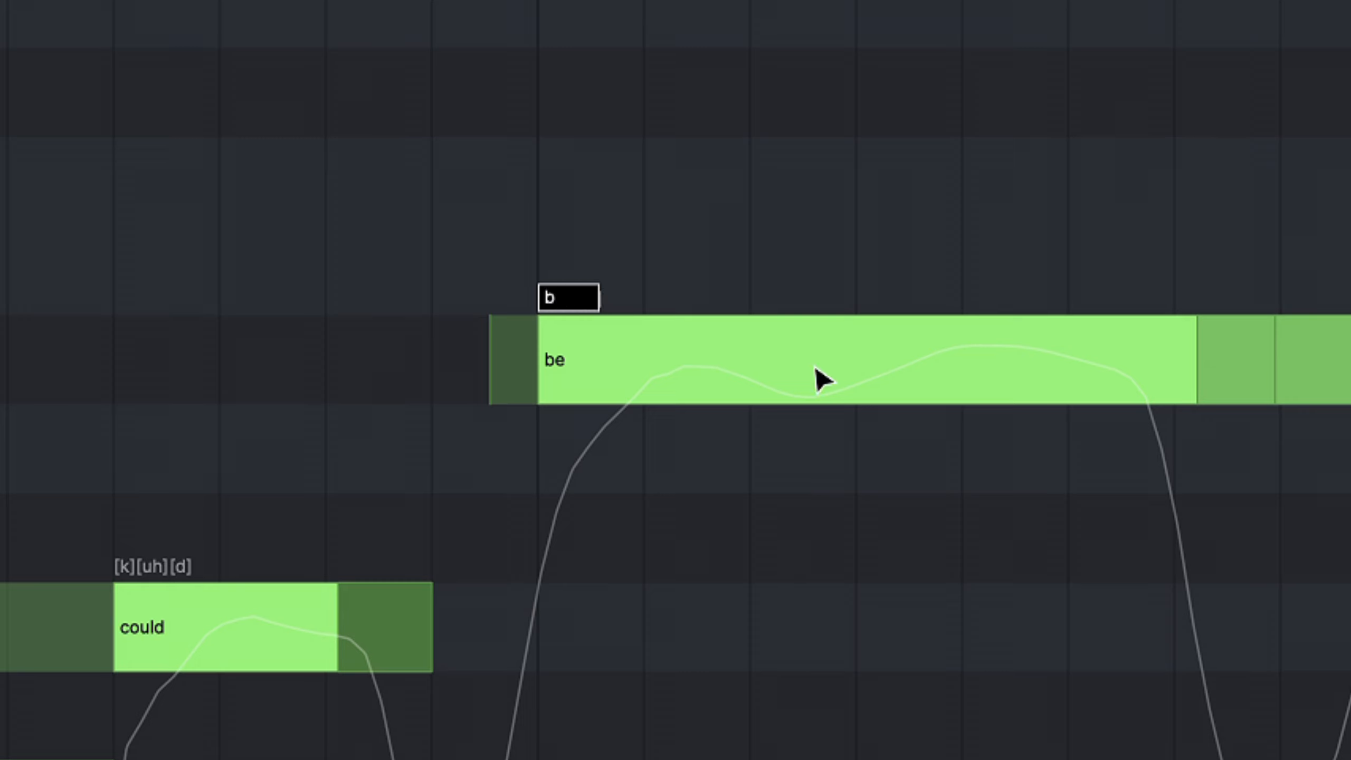
{"action": "type", "text": "ey ey"}
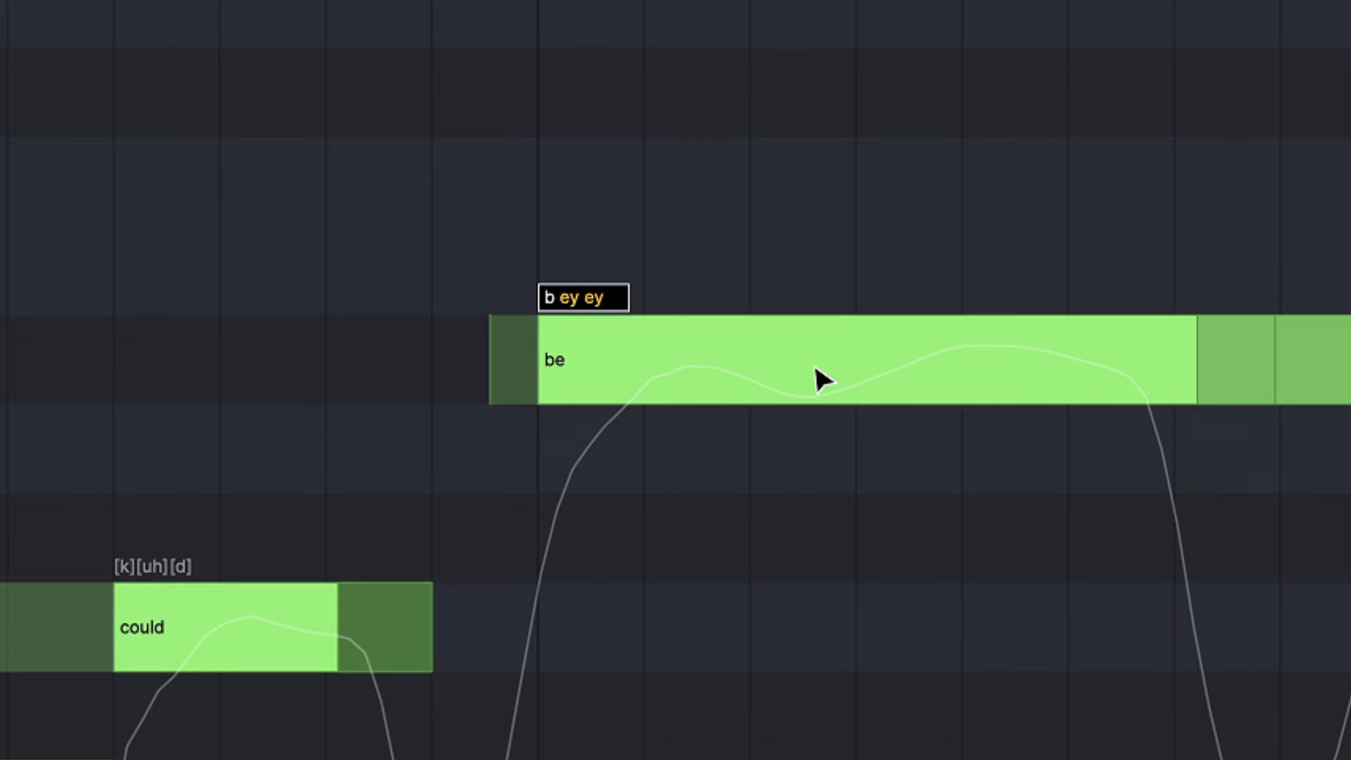
{"action": "key", "text": "Backspace"}
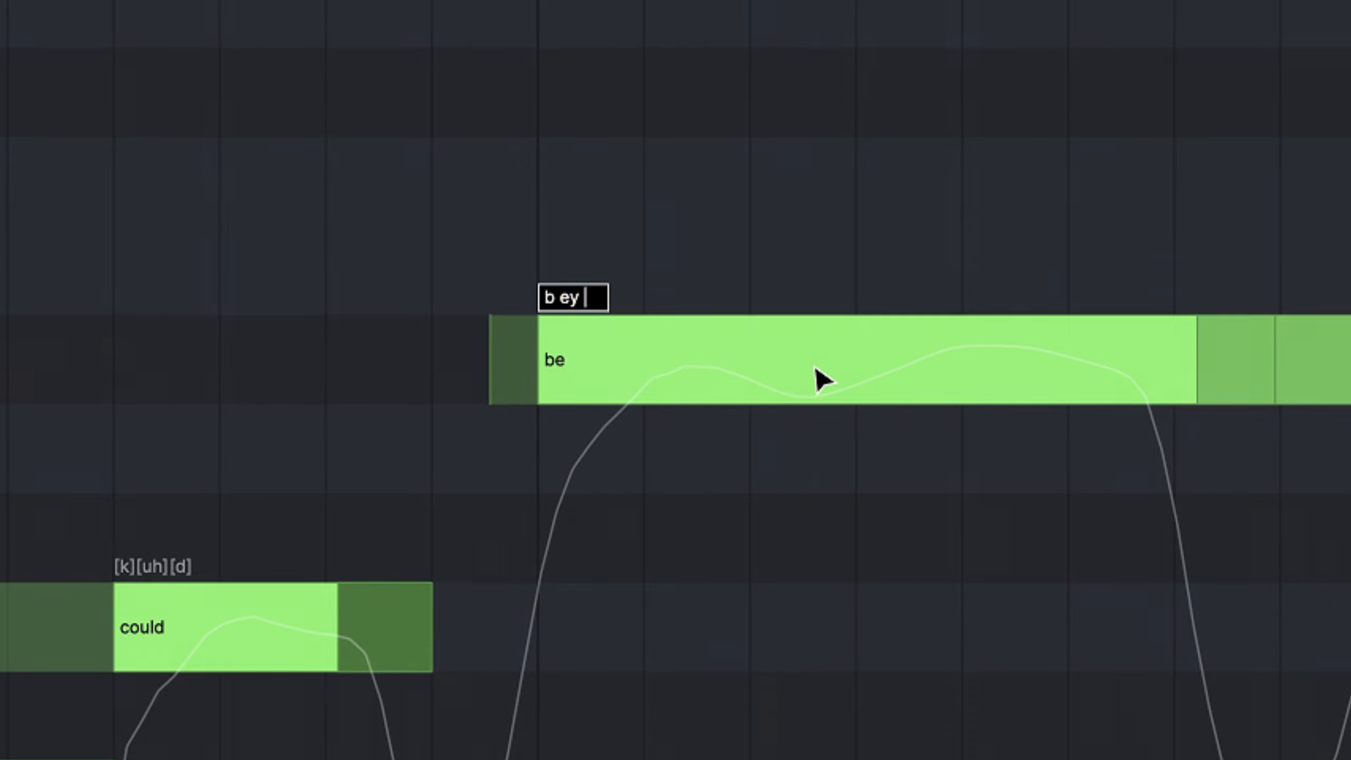
{"action": "type", "text": "xx"}
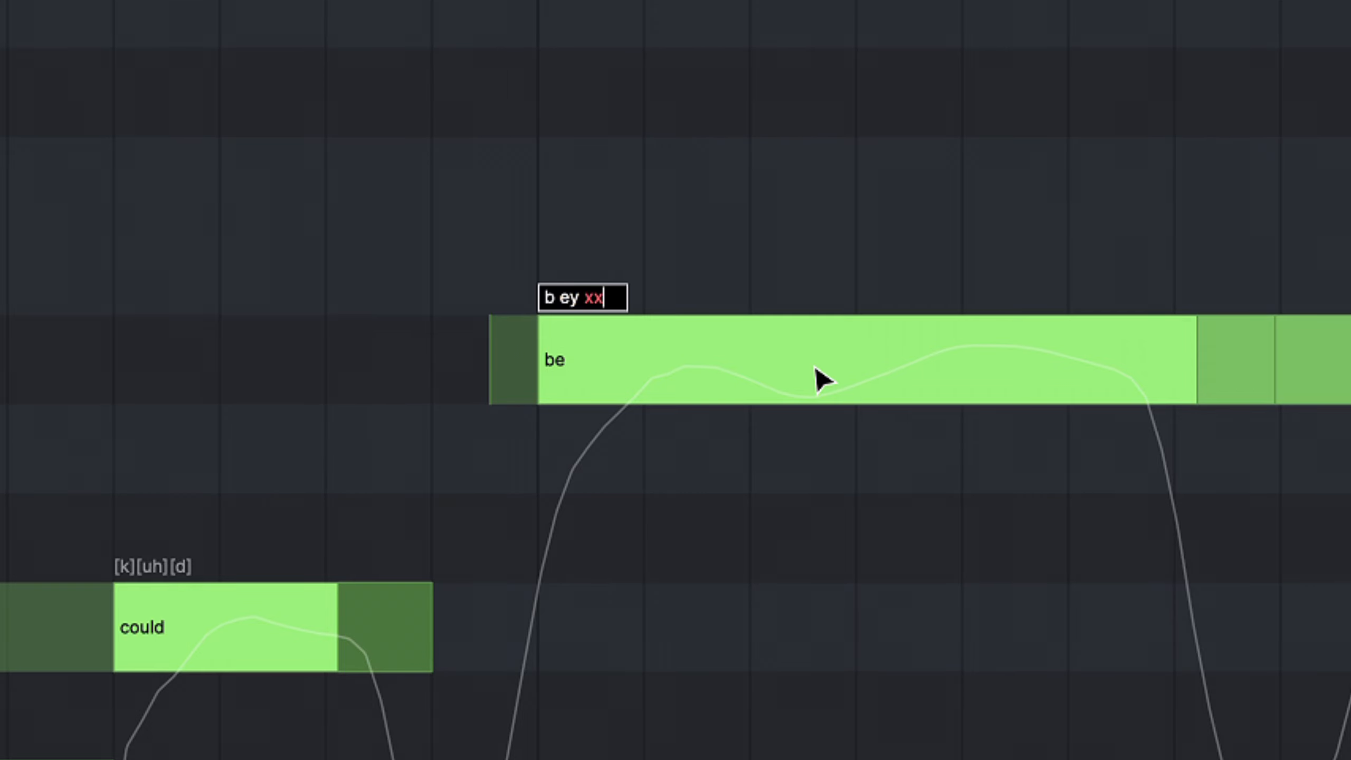